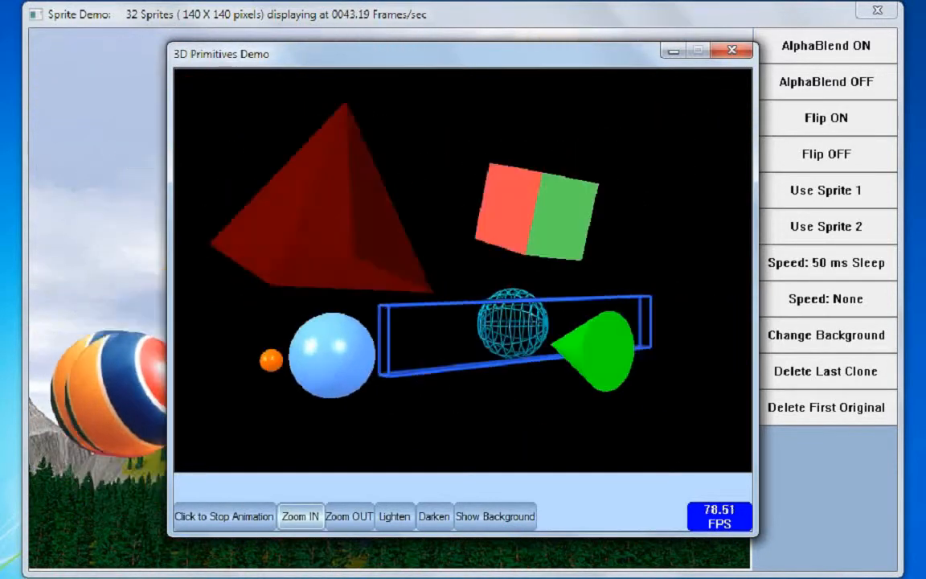
- Zoom in on the 3D Primitives Demo scene so the animated shapes fill the window
left_click(299, 516)
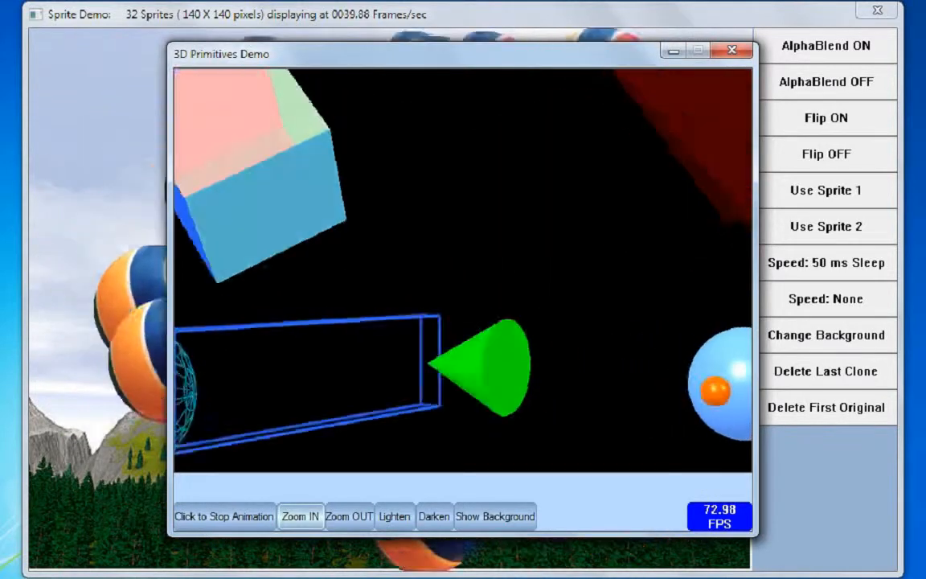